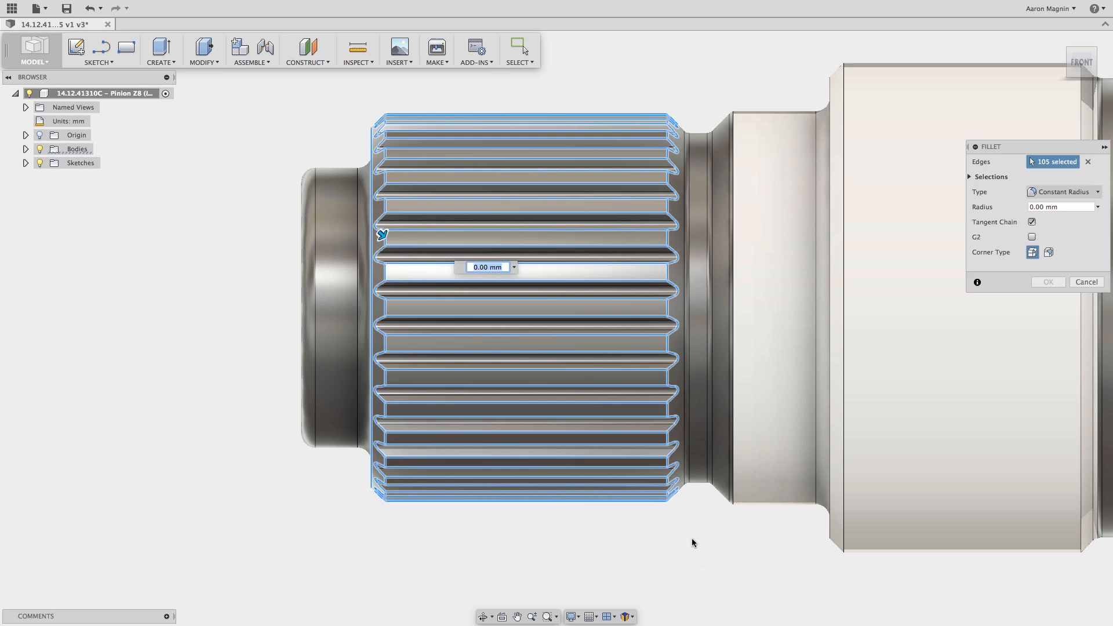
{"action": "mouse_move", "coordinate": [693, 543]}
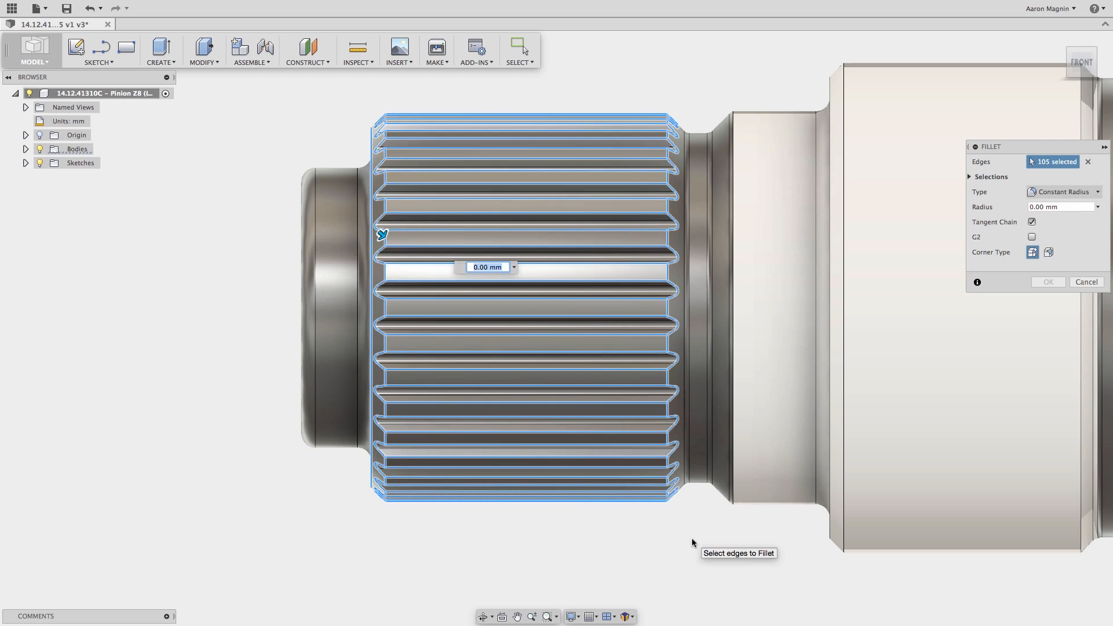
Select the fillet radius value, then dismiss the crash error report after Fusion 360 closes.
{"action": "triple_click", "coordinate": [486, 267]}
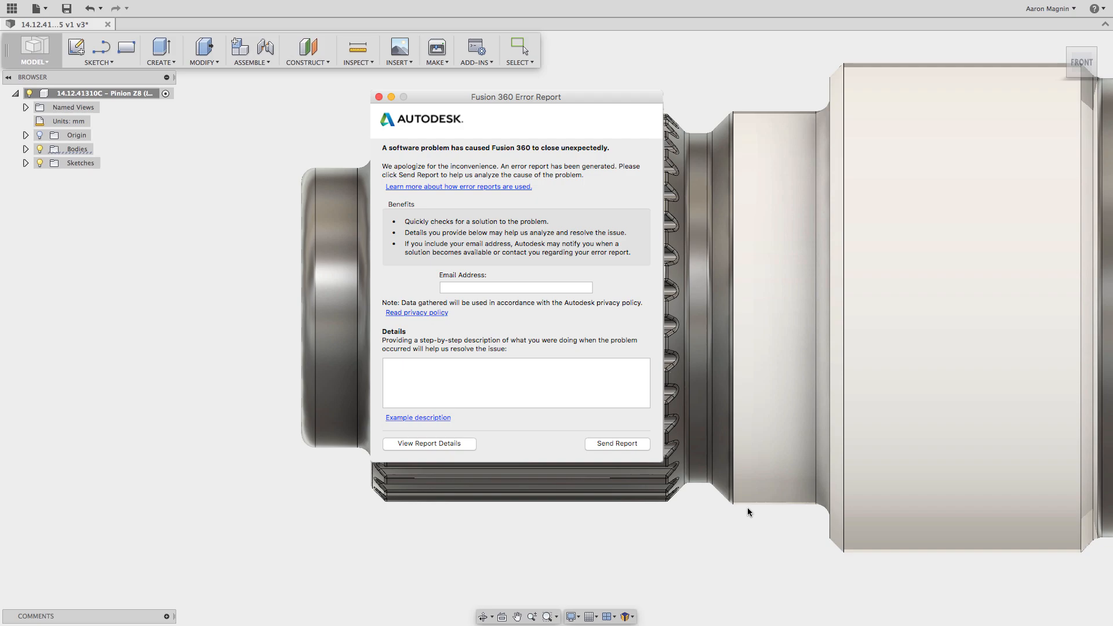
{"action": "left_click", "coordinate": [617, 443]}
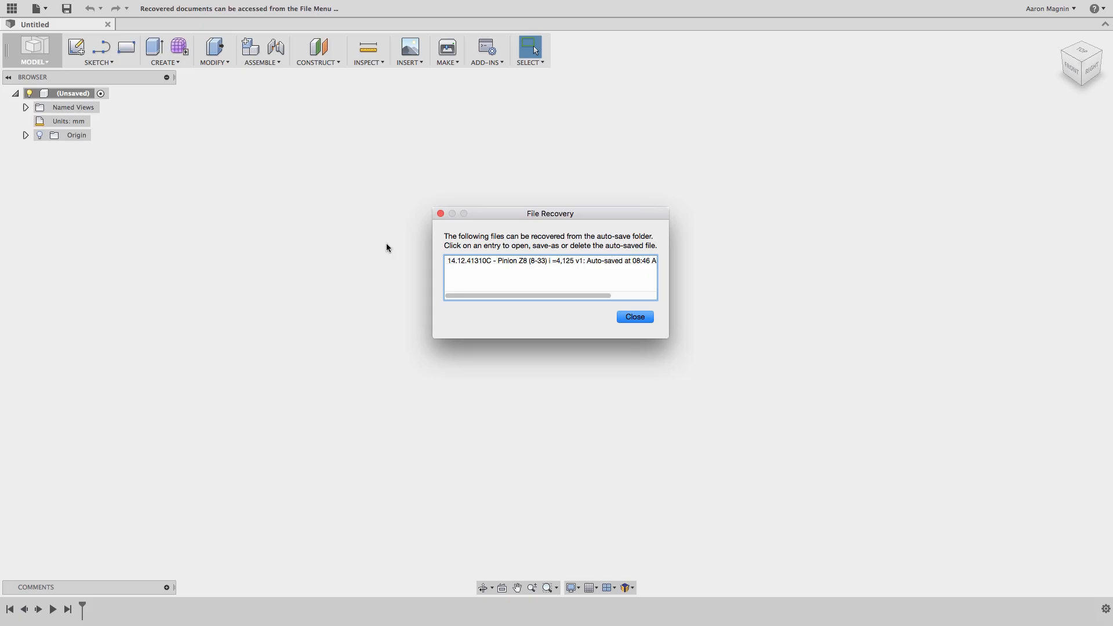
{"action": "mouse_move", "coordinate": [426, 252]}
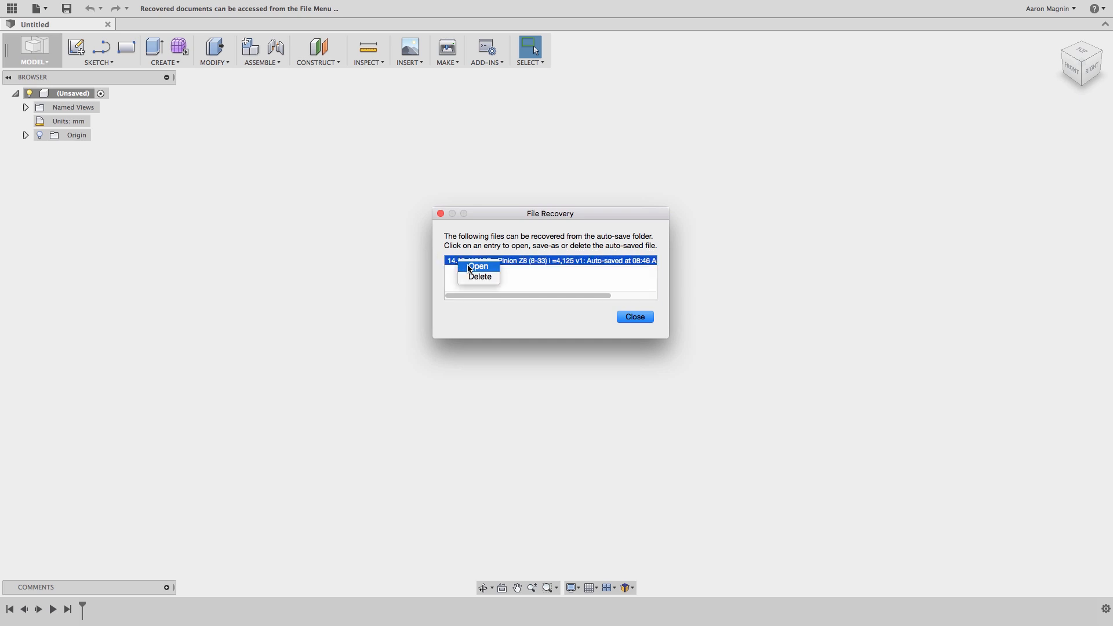
{"action": "mouse_move", "coordinate": [459, 258]}
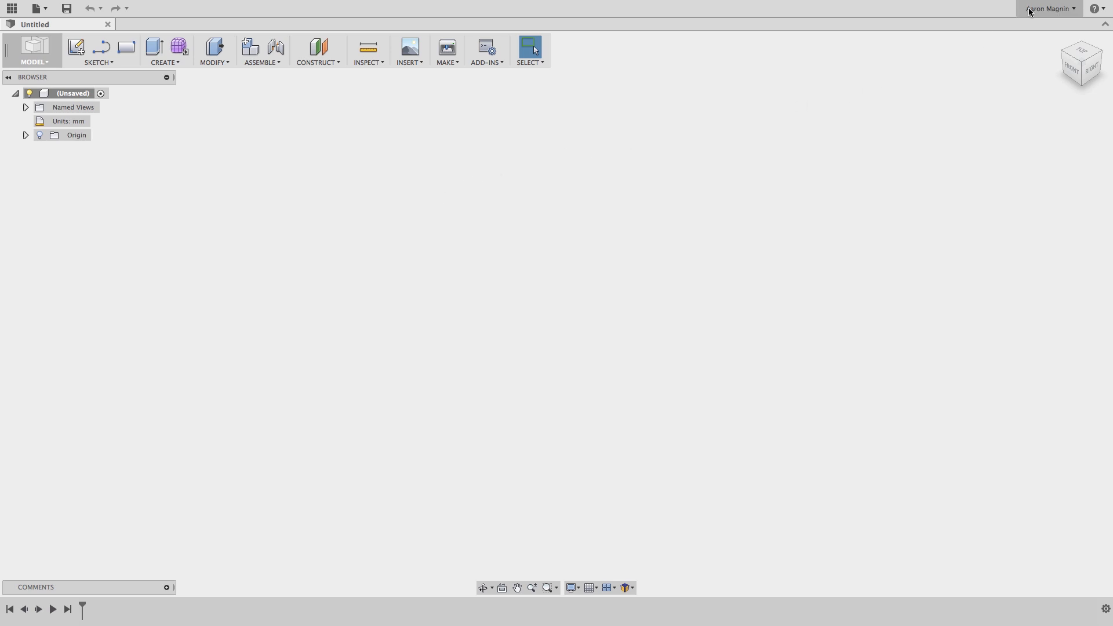
{"action": "left_click", "coordinate": [1049, 8]}
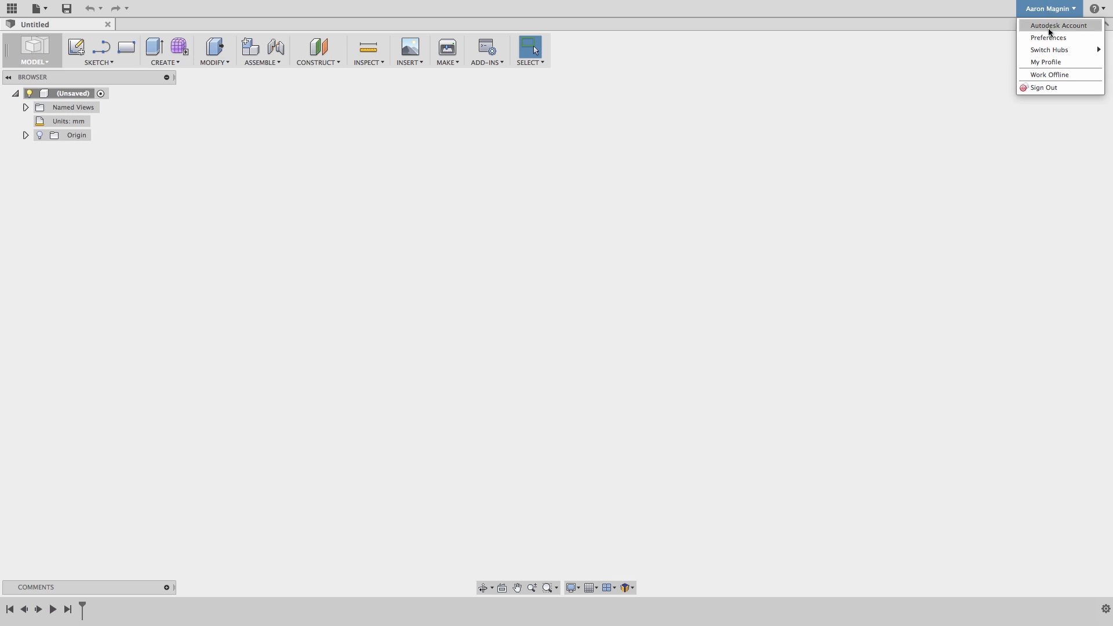
{"action": "left_click", "coordinate": [1049, 38]}
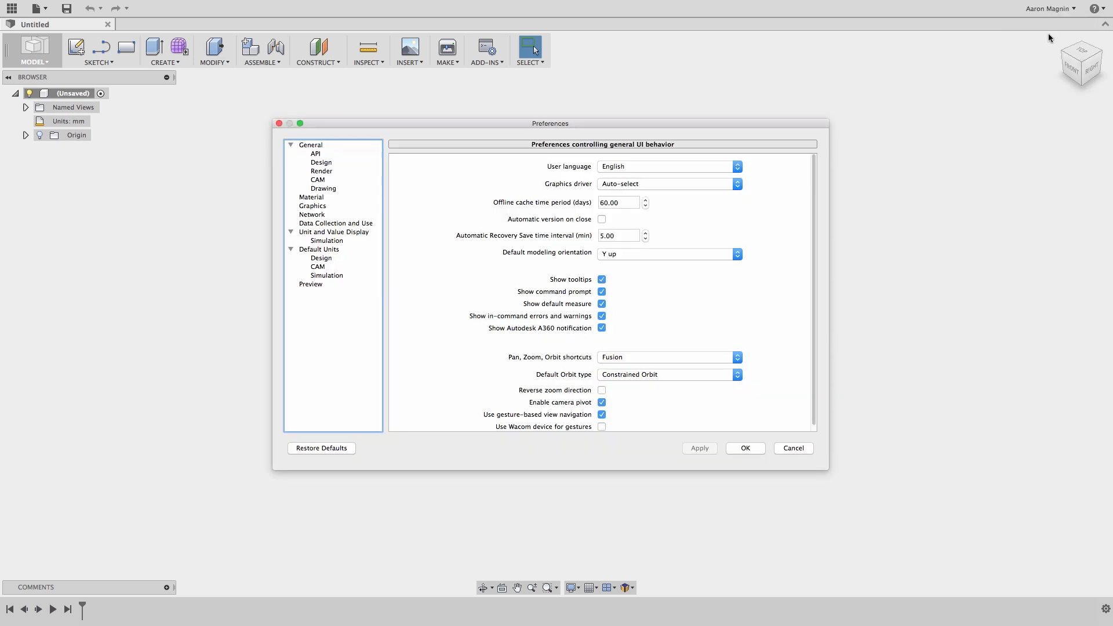
{"action": "left_click", "coordinate": [310, 145]}
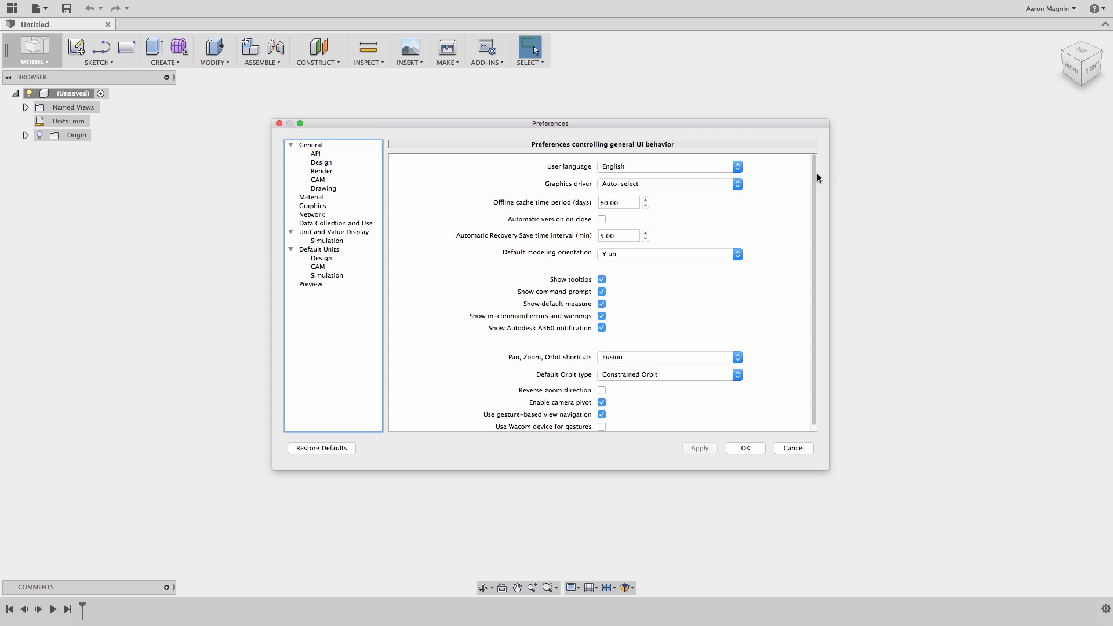
{"action": "mouse_move", "coordinate": [619, 236]}
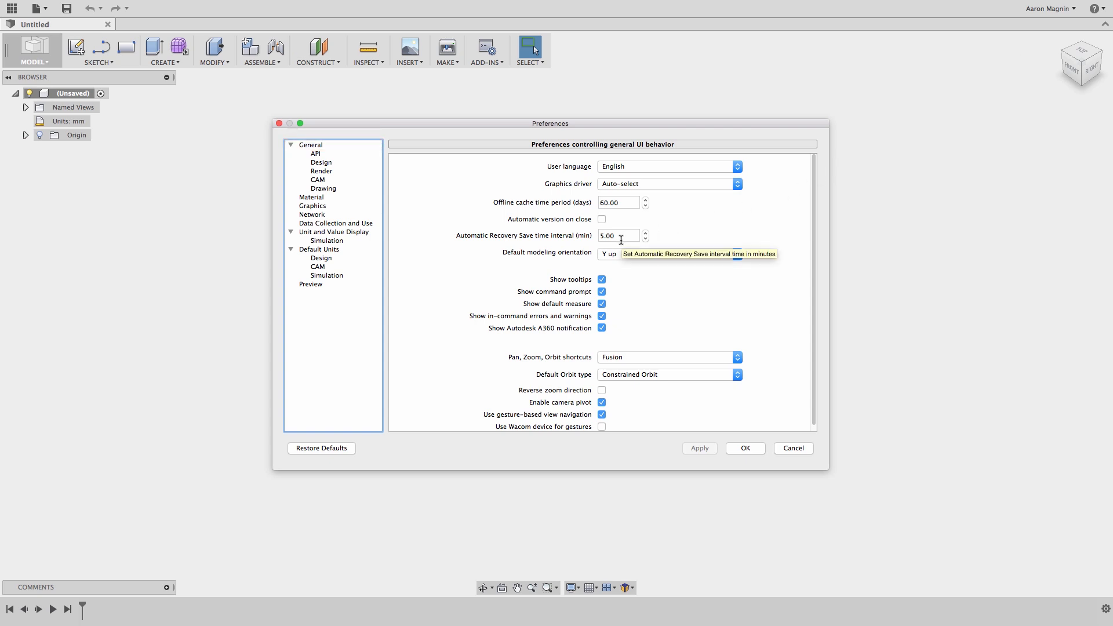
{"action": "mouse_move", "coordinate": [671, 306]}
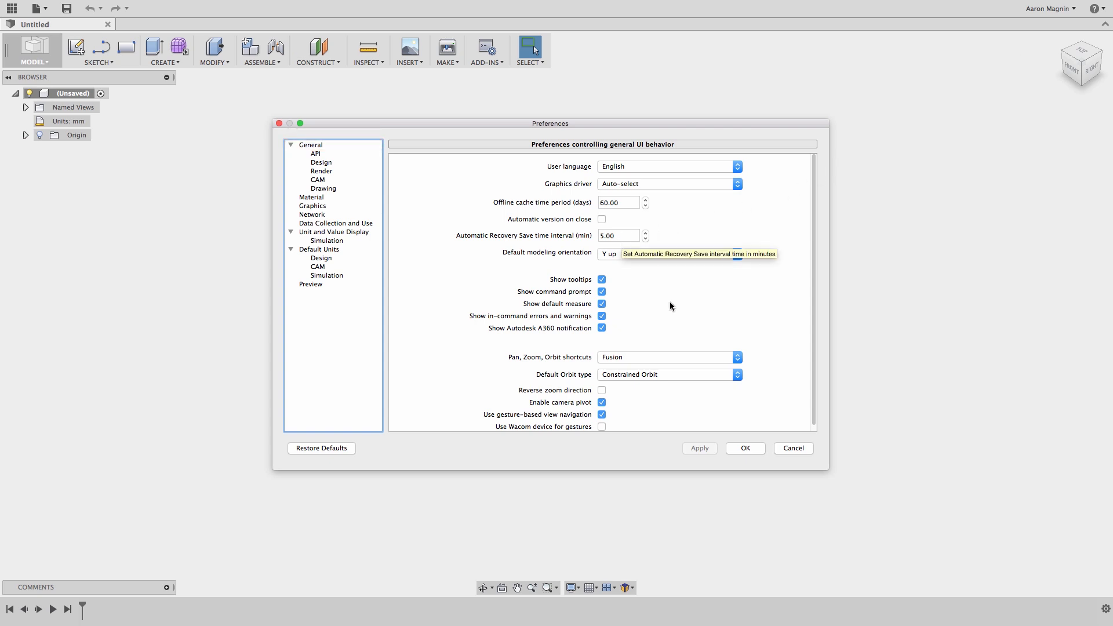
{"action": "left_click", "coordinate": [792, 448]}
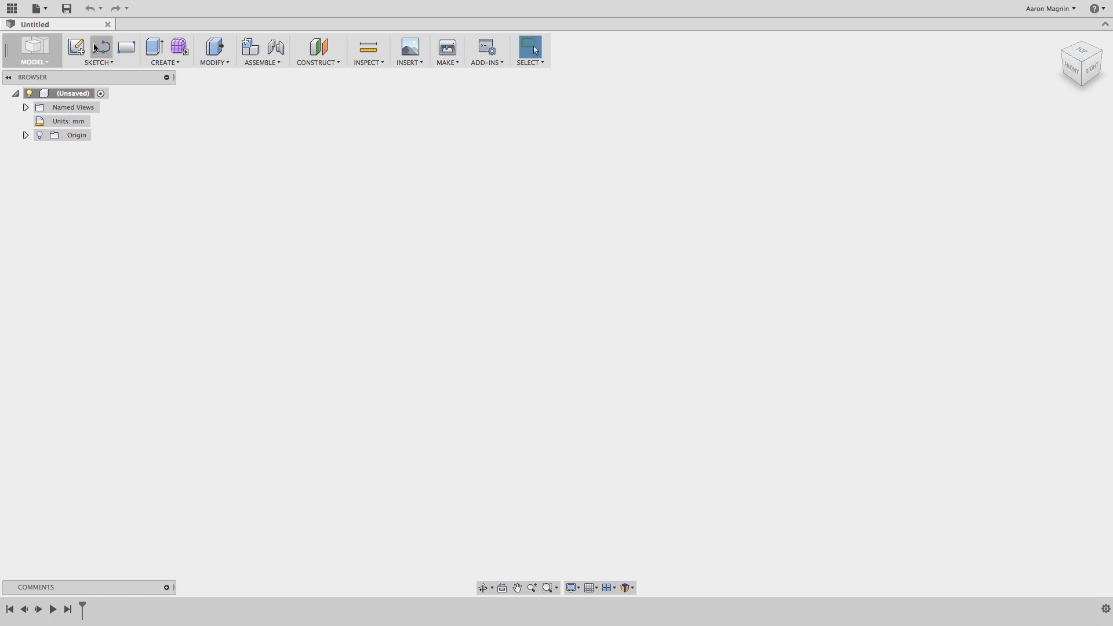
Open the auto-saved pinion gear design from Recover Documents.
{"action": "left_click", "coordinate": [38, 7]}
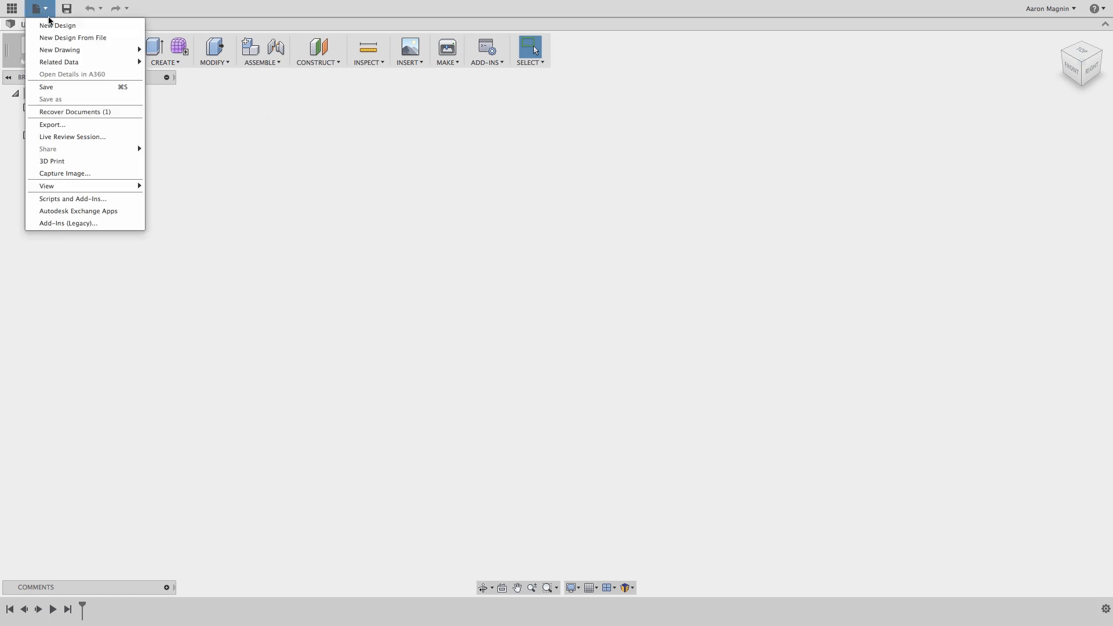
{"action": "mouse_move", "coordinate": [75, 112]}
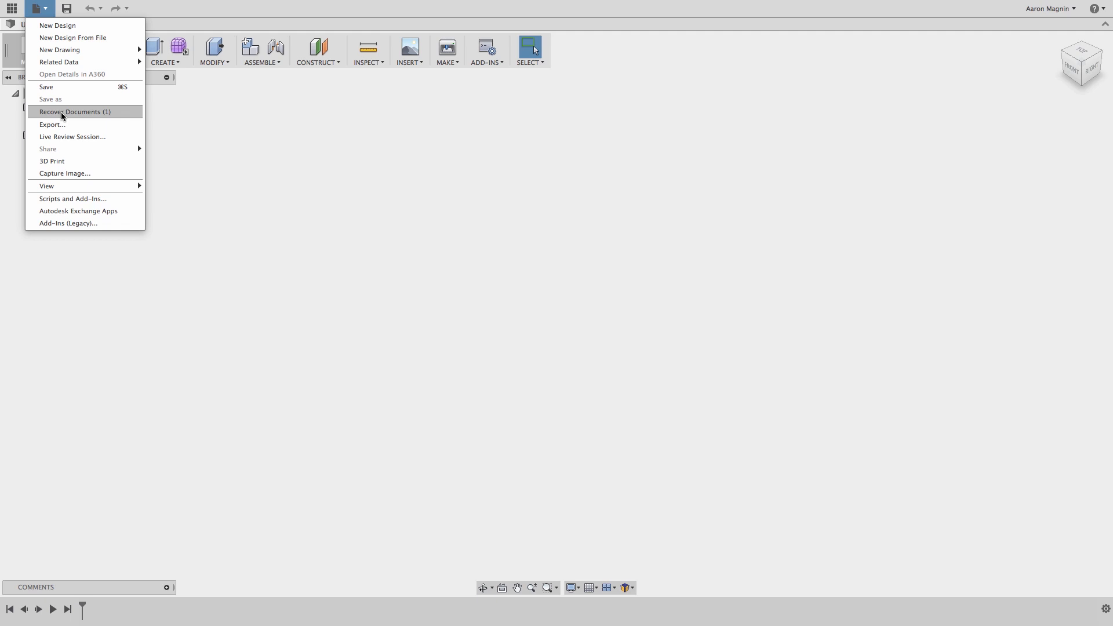
{"action": "left_click", "coordinate": [73, 112]}
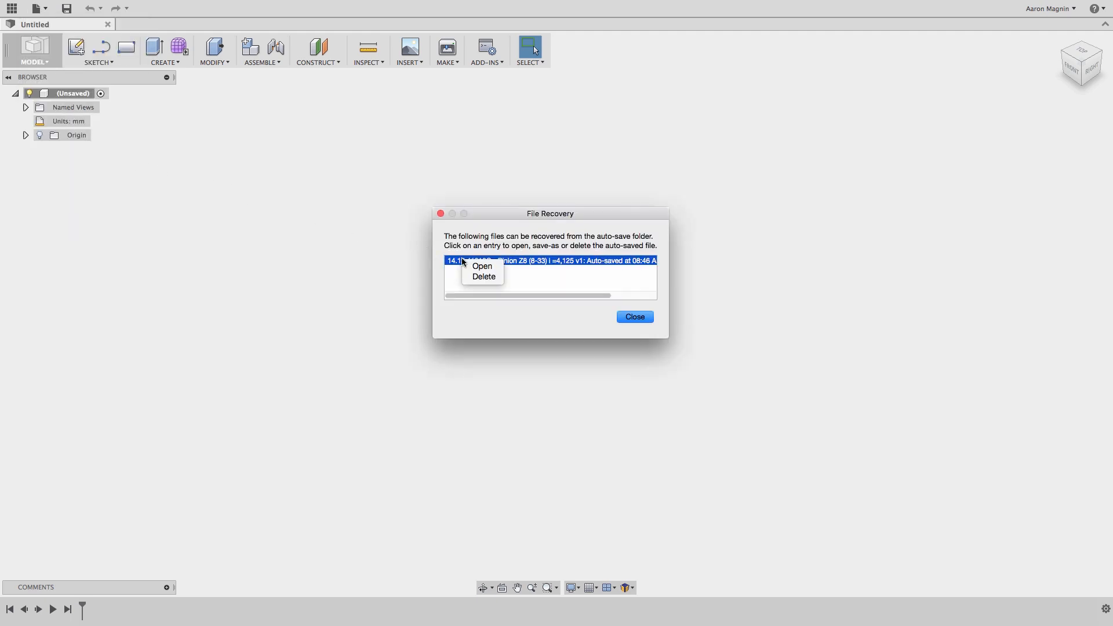
{"action": "left_click", "coordinate": [481, 266]}
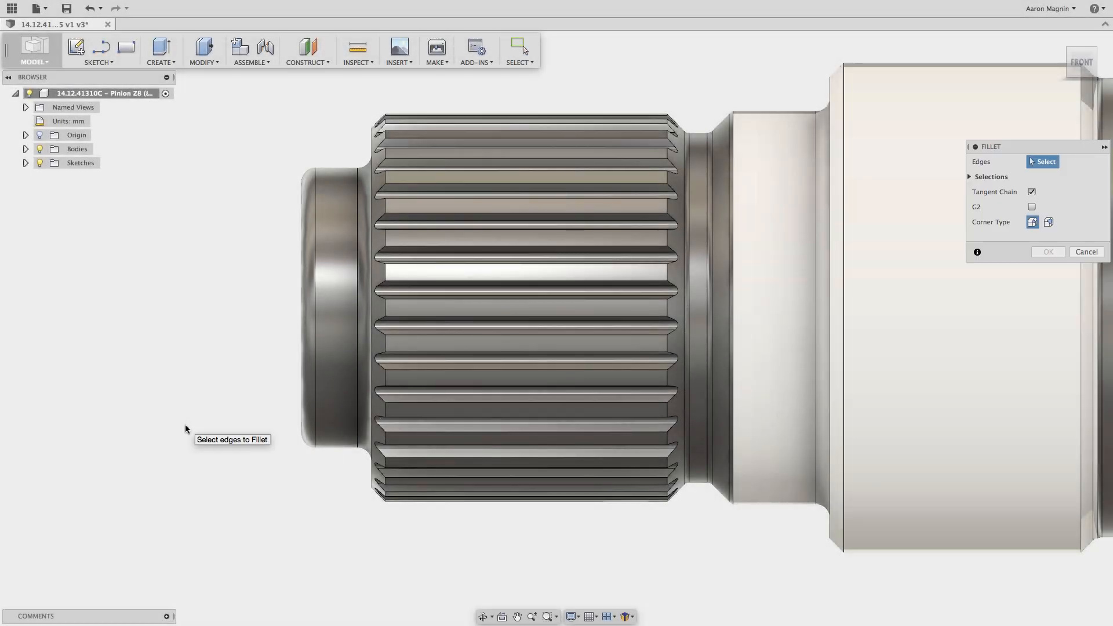
{"action": "mouse_move", "coordinate": [422, 260]}
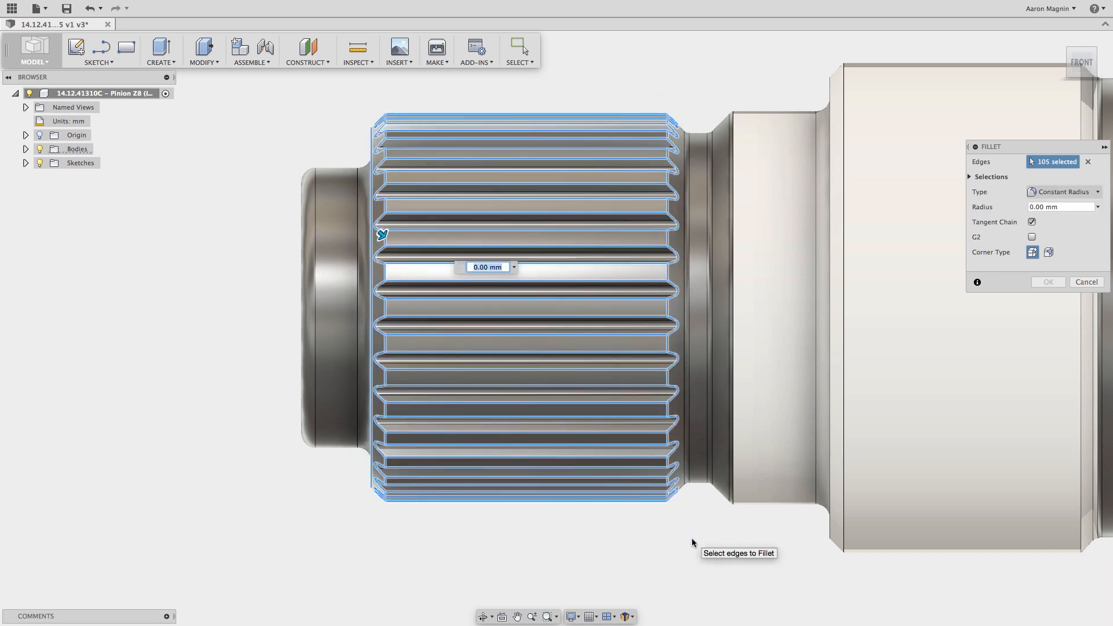
Enter a .25 radius and confirm the fillet on the 105 spline edges.
{"action": "type", "text": ".25"}
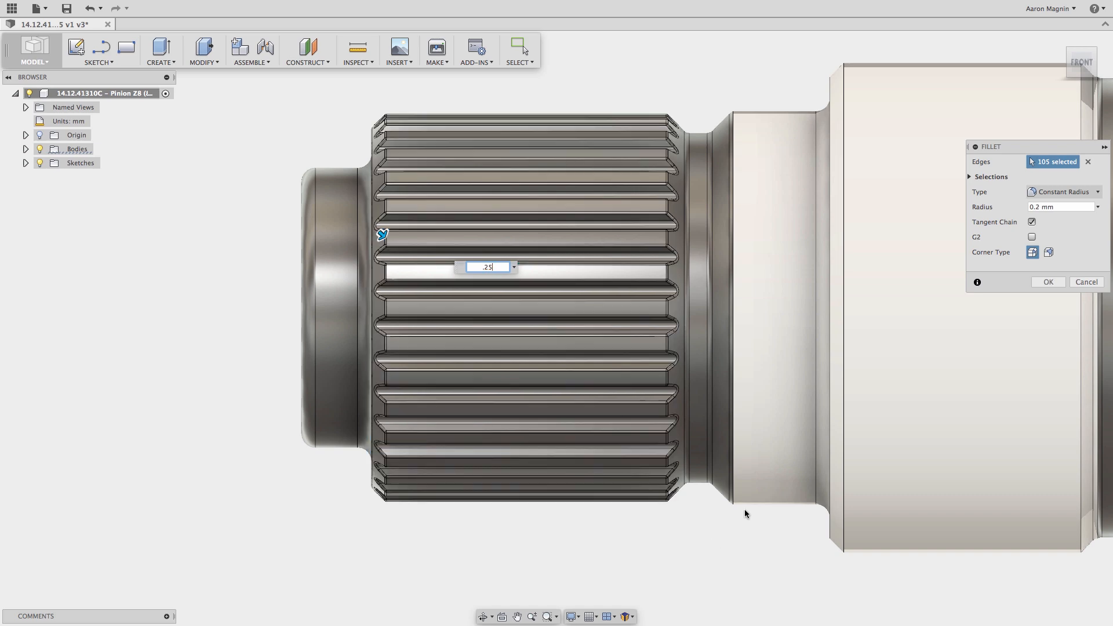
{"action": "left_click", "coordinate": [1047, 282]}
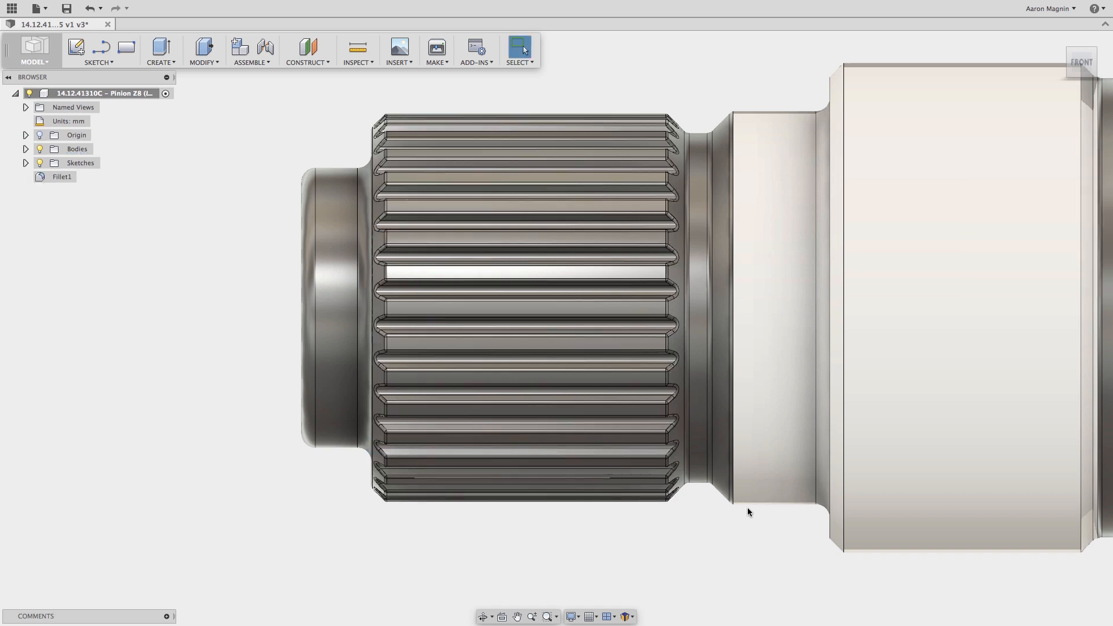